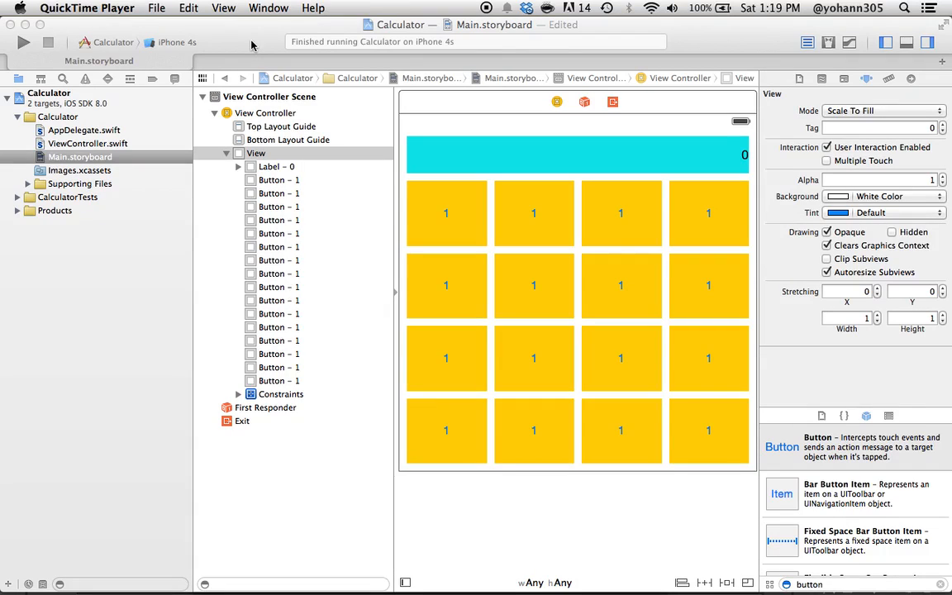
mouse_move(425, 147)
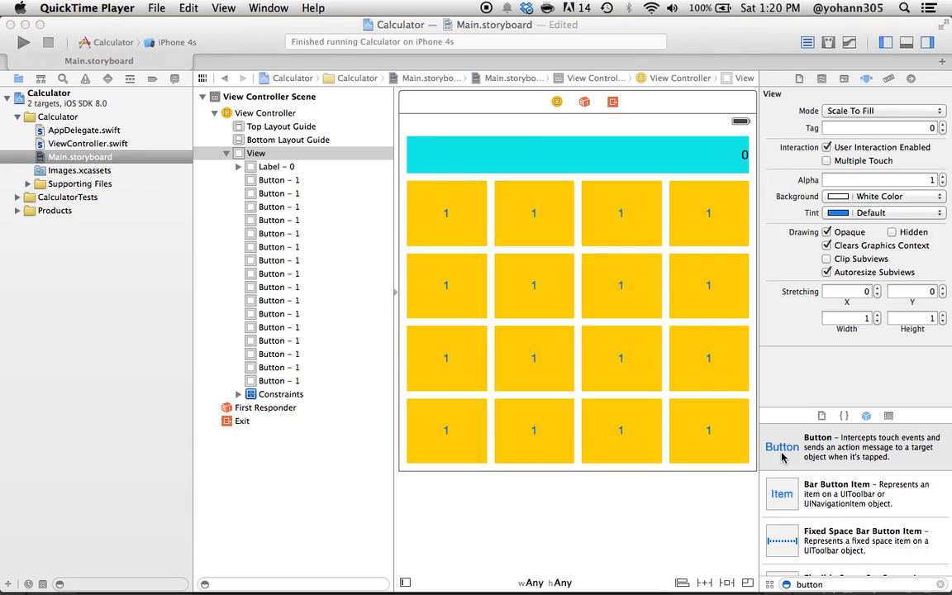
Place a new Button on the top-left of the cyan display label and select it.
drag(781, 446, 458, 183)
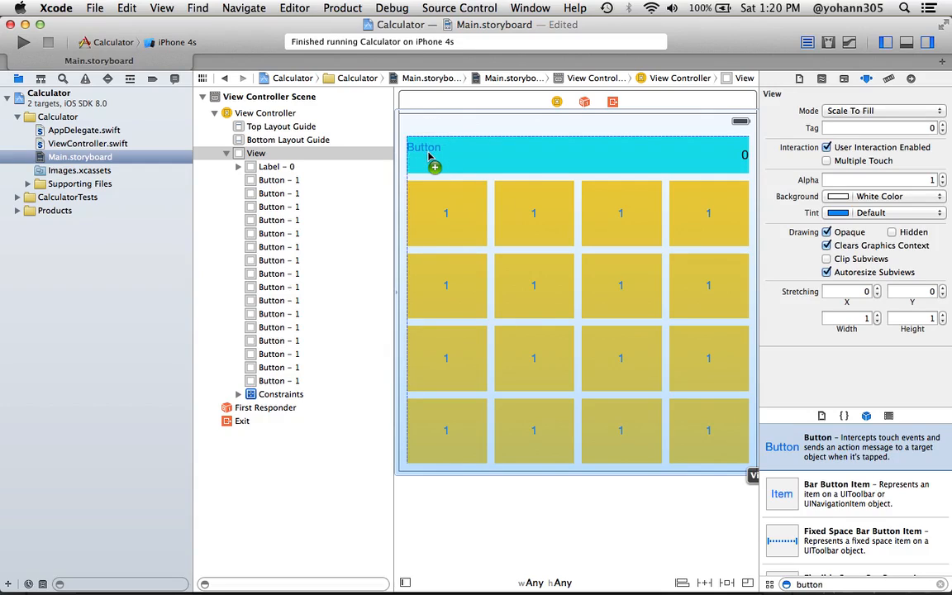
click(427, 149)
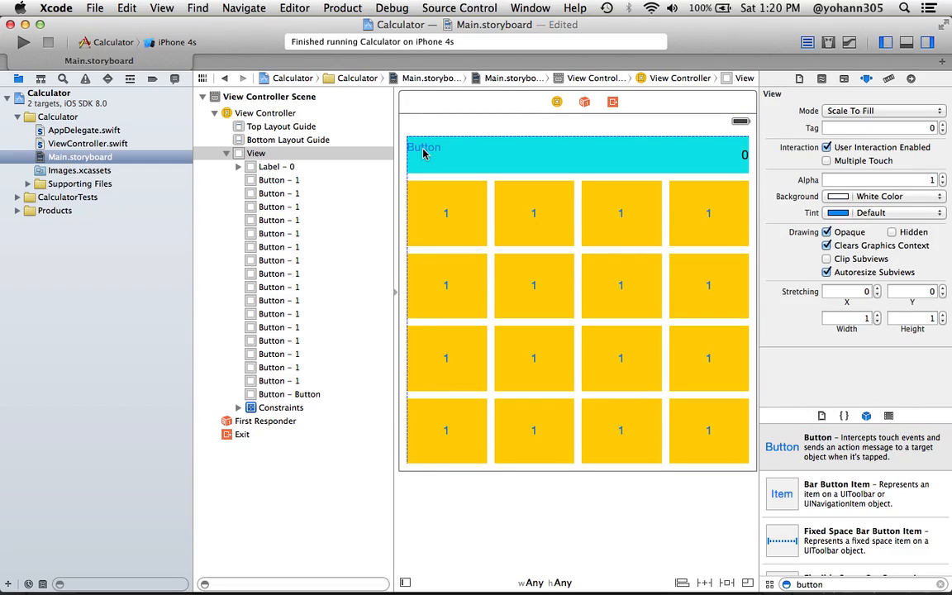
click(424, 147)
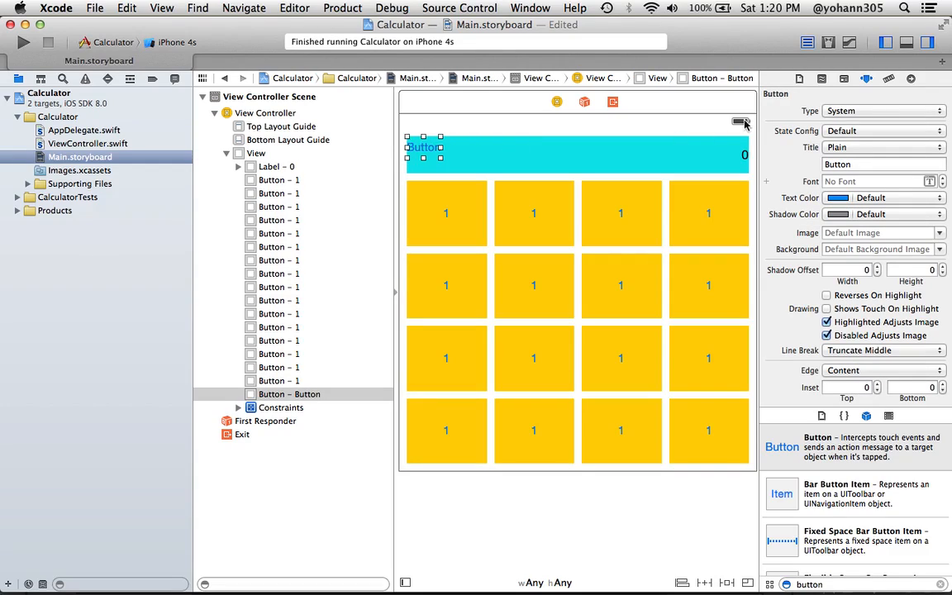
Size the button to 50×50 at x 10, y 30 in the Size Inspector.
click(821, 79)
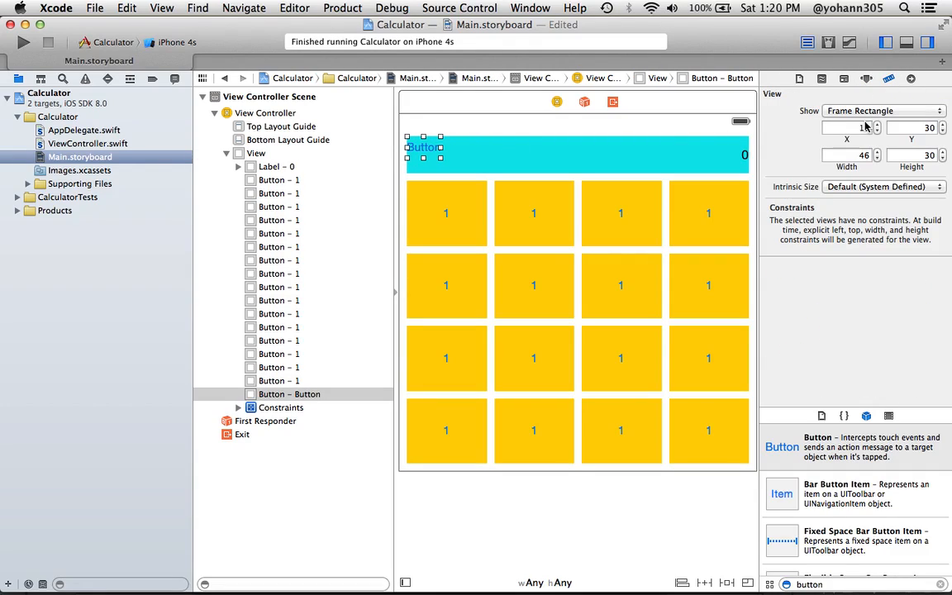
click(846, 156)
text(50)
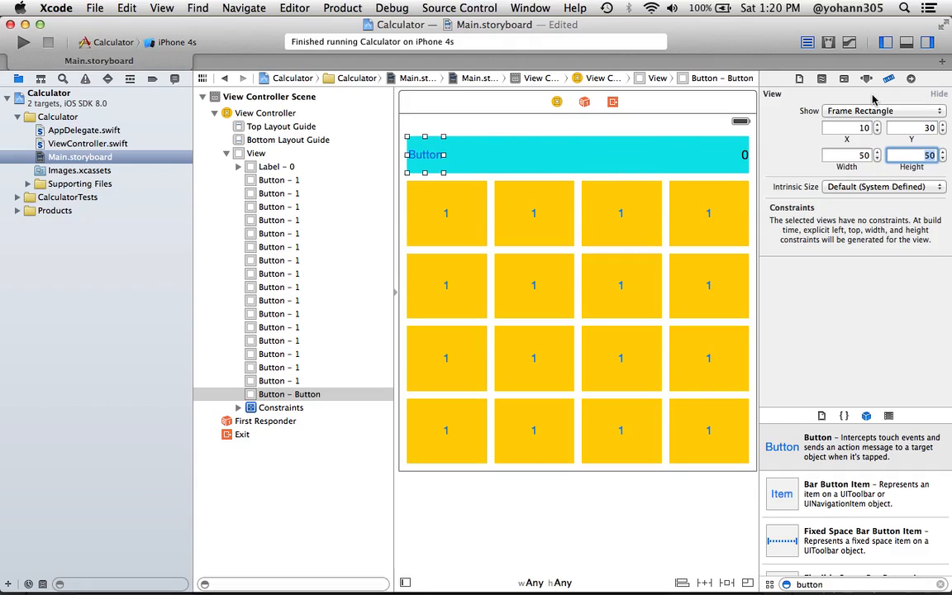
click(866, 78)
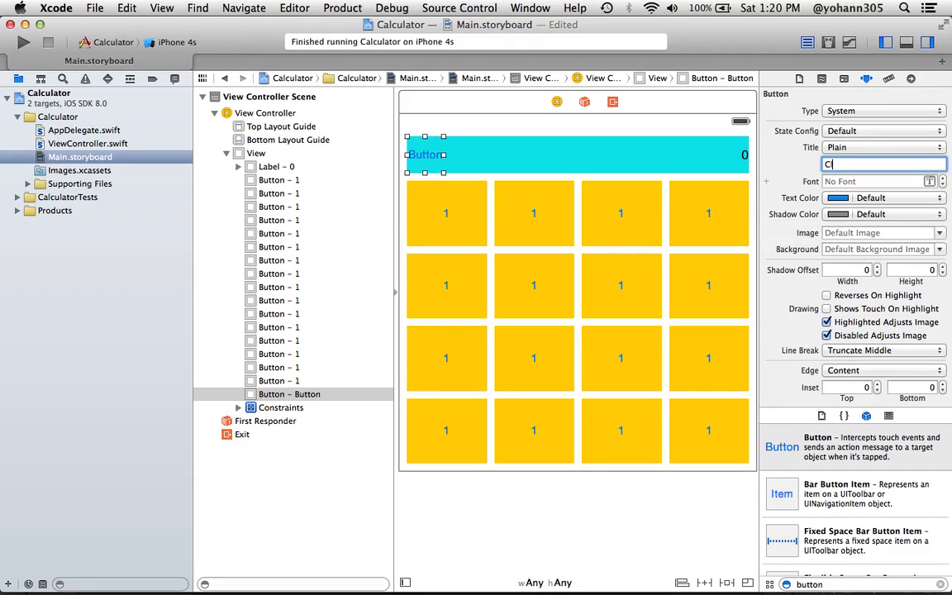
Enter 'Clear' as the button title and scroll down to the View attributes.
text(Clear)
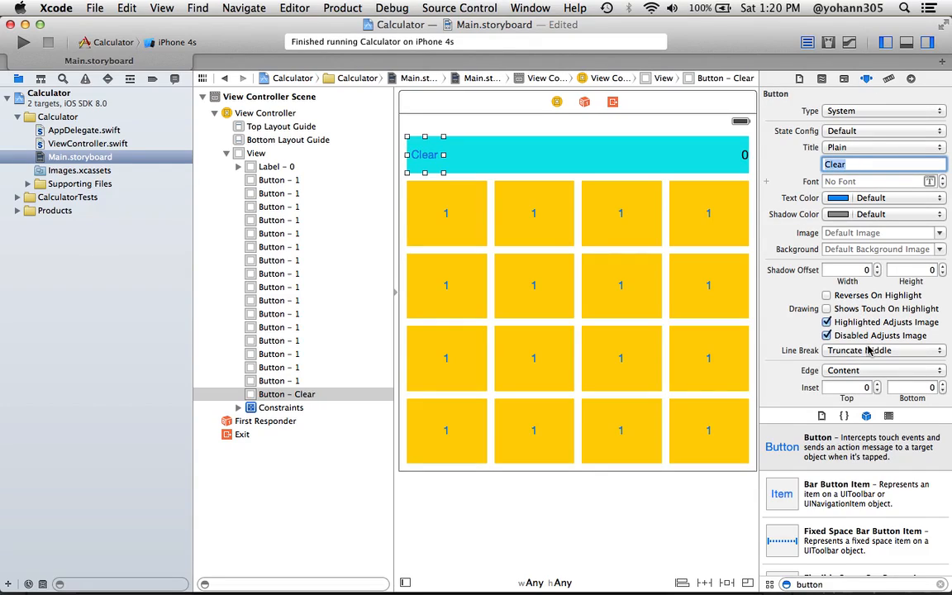
scroll(down, 3)
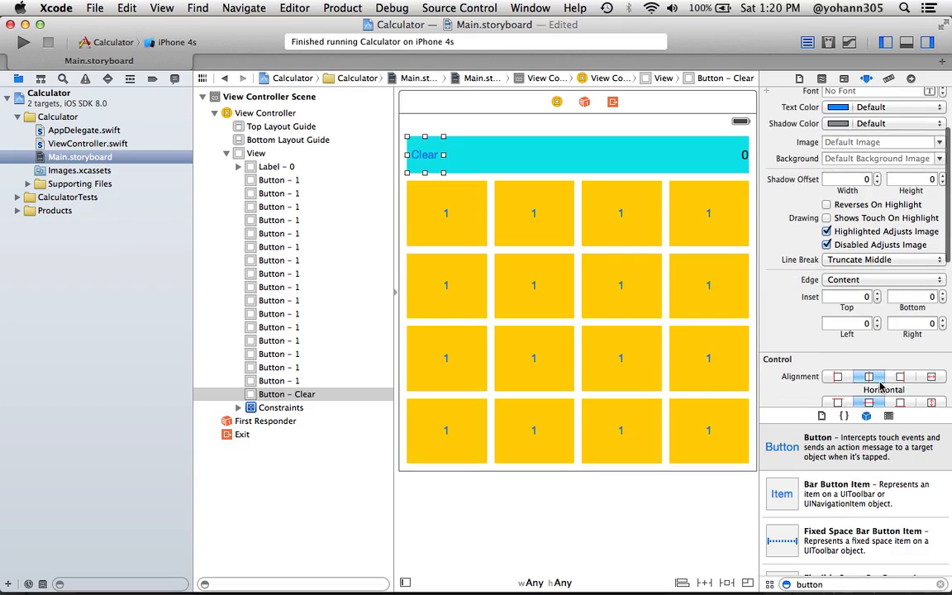
scroll(down, 3)
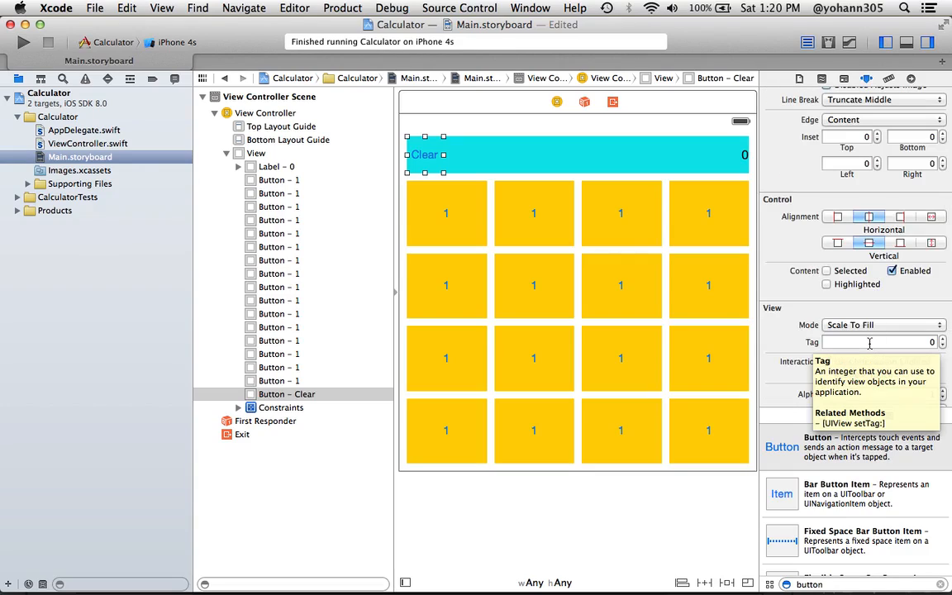
scroll(down, 3)
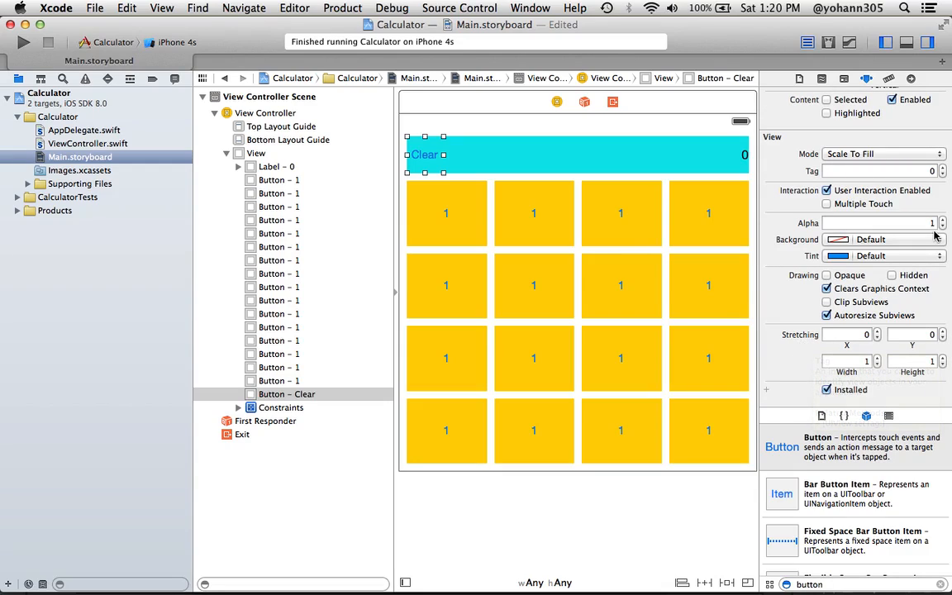
Set the button's background to red through the Other… colour picker.
click(837, 238)
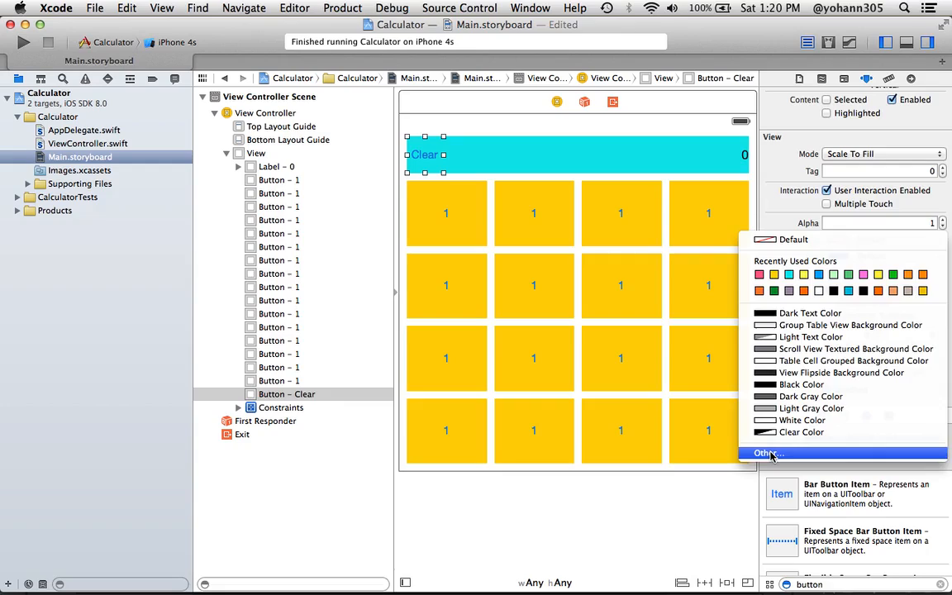
click(768, 452)
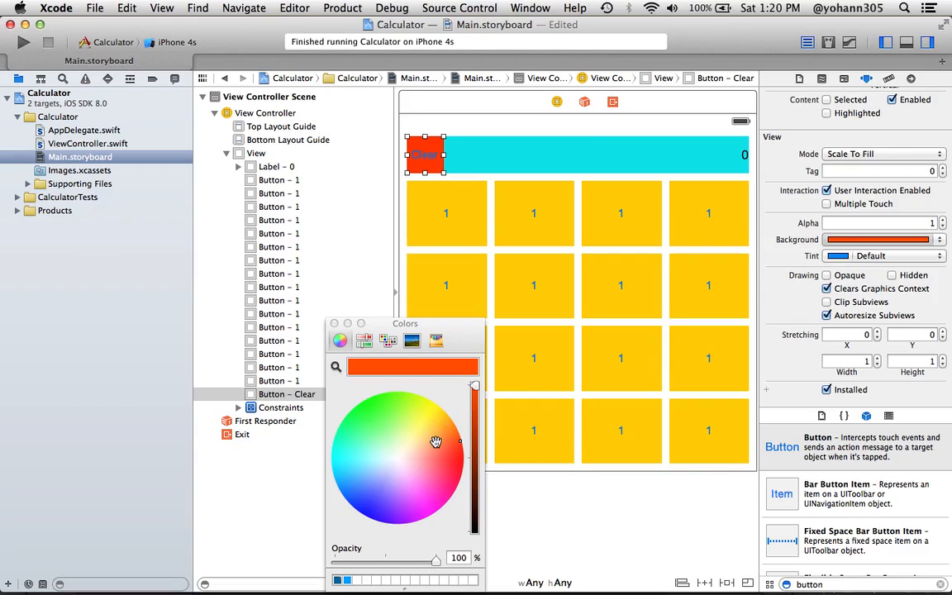
click(438, 442)
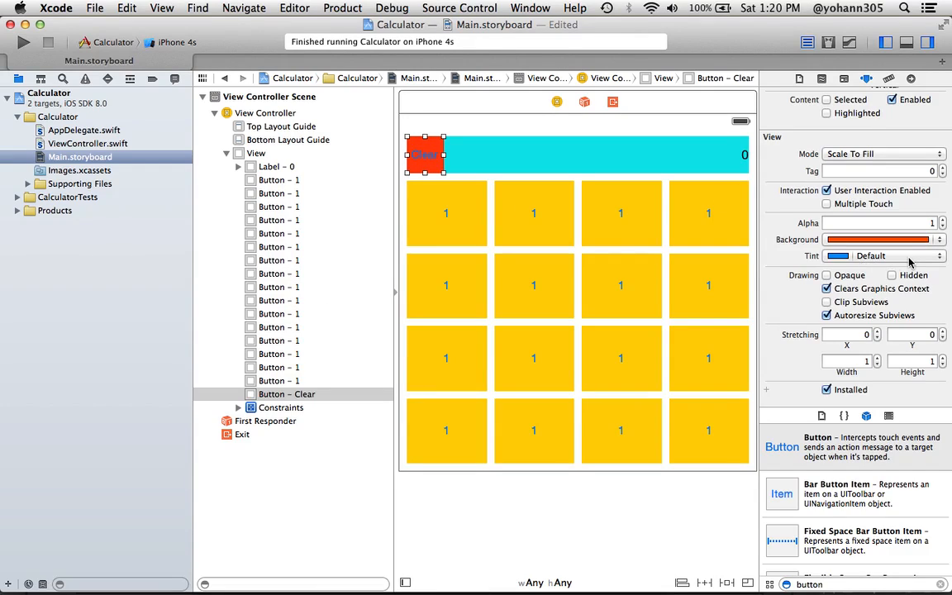
click(866, 78)
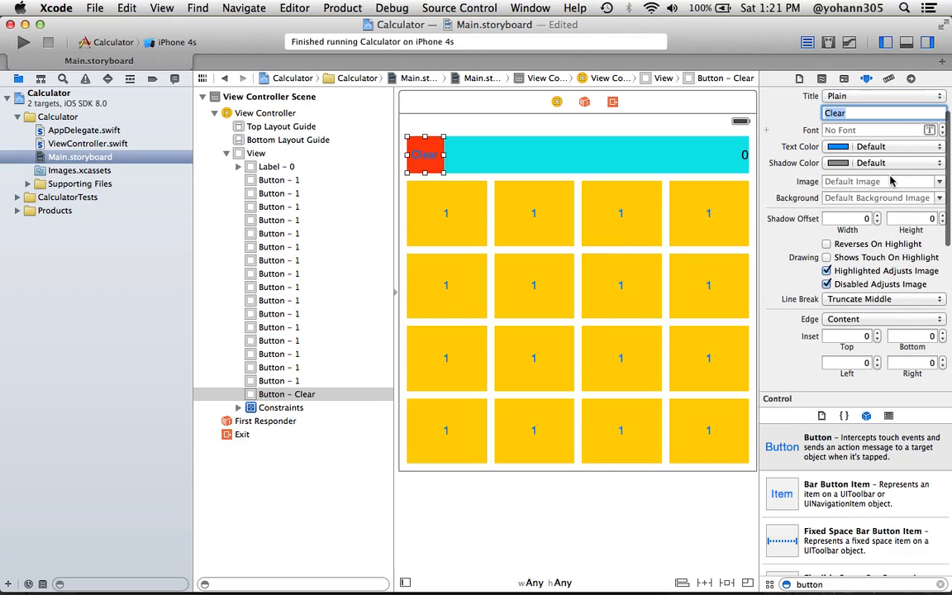
Set the Clear button's title colour to White Color and run the app in the Simulator.
click(940, 146)
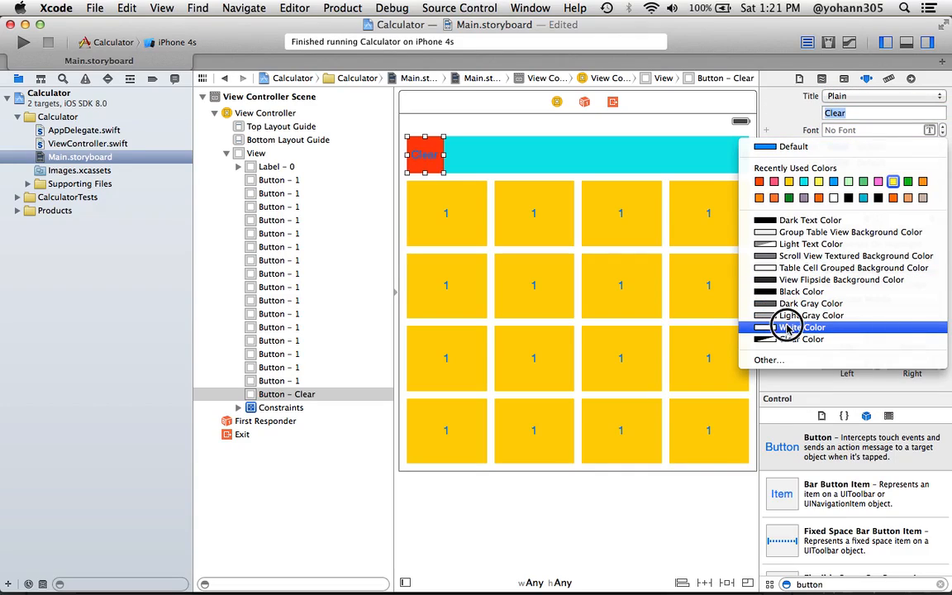
click(803, 327)
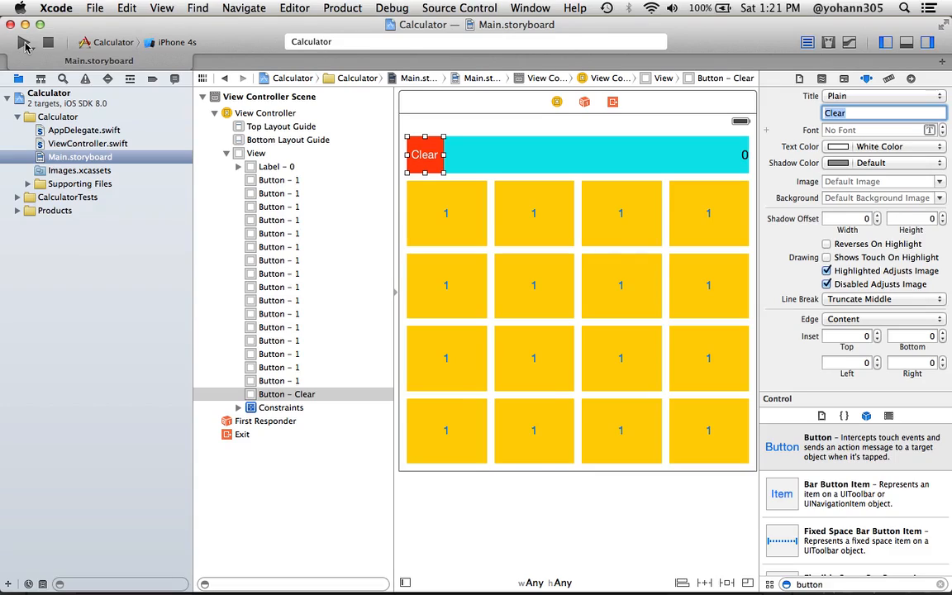
click(25, 43)
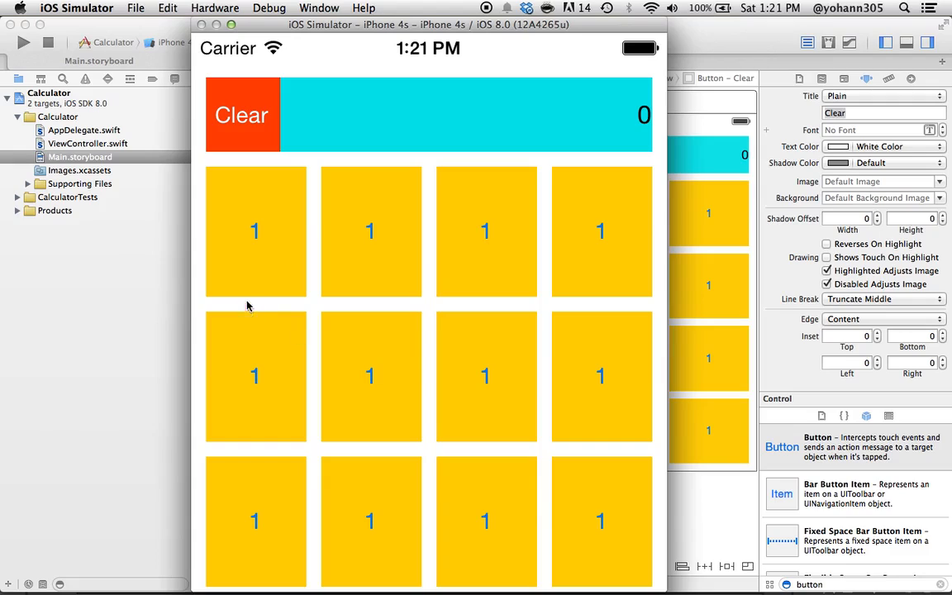
mouse_move(405, 353)
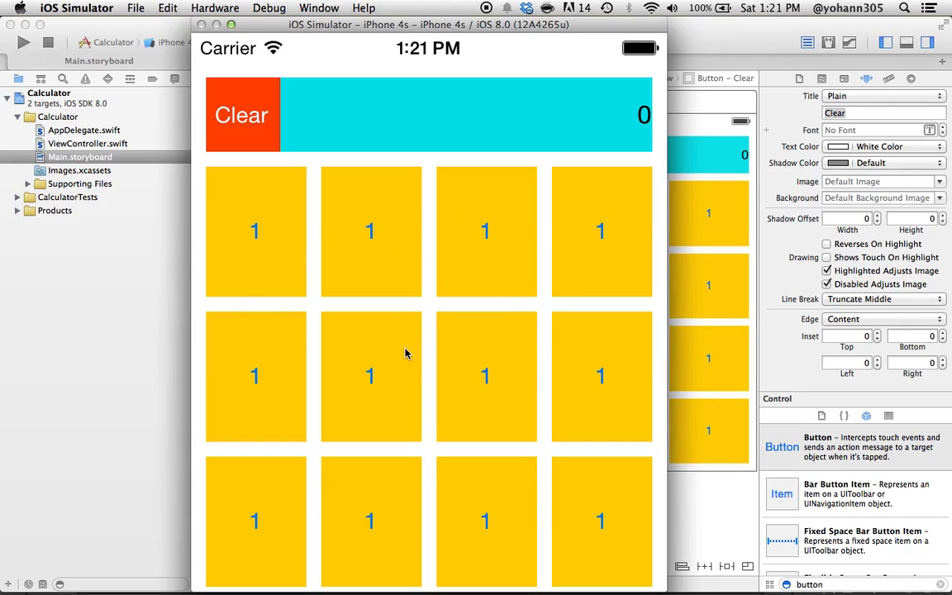
mouse_move(517, 277)
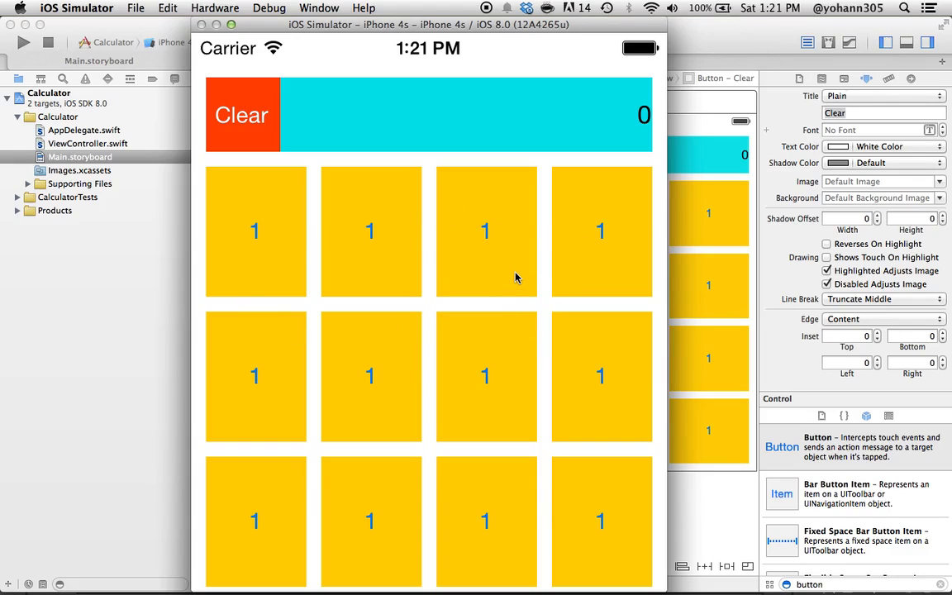